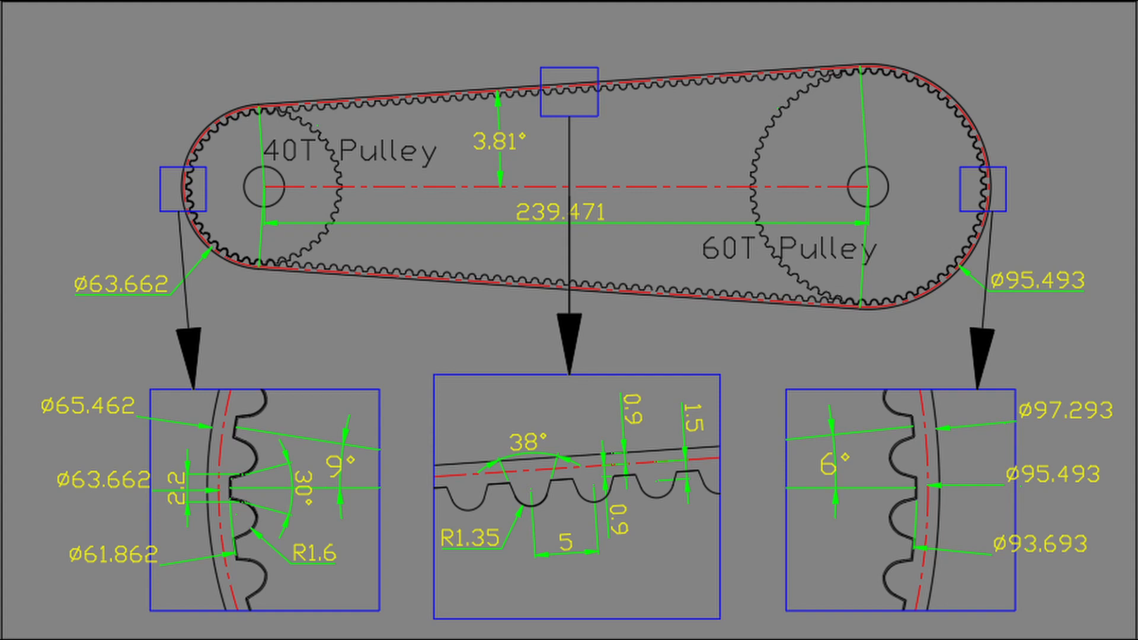
Step: Select Sketch024 under Contact40 > Pocket008 to reach its attachment Angle
{"action": "left_click", "coordinate": [500, 141]}
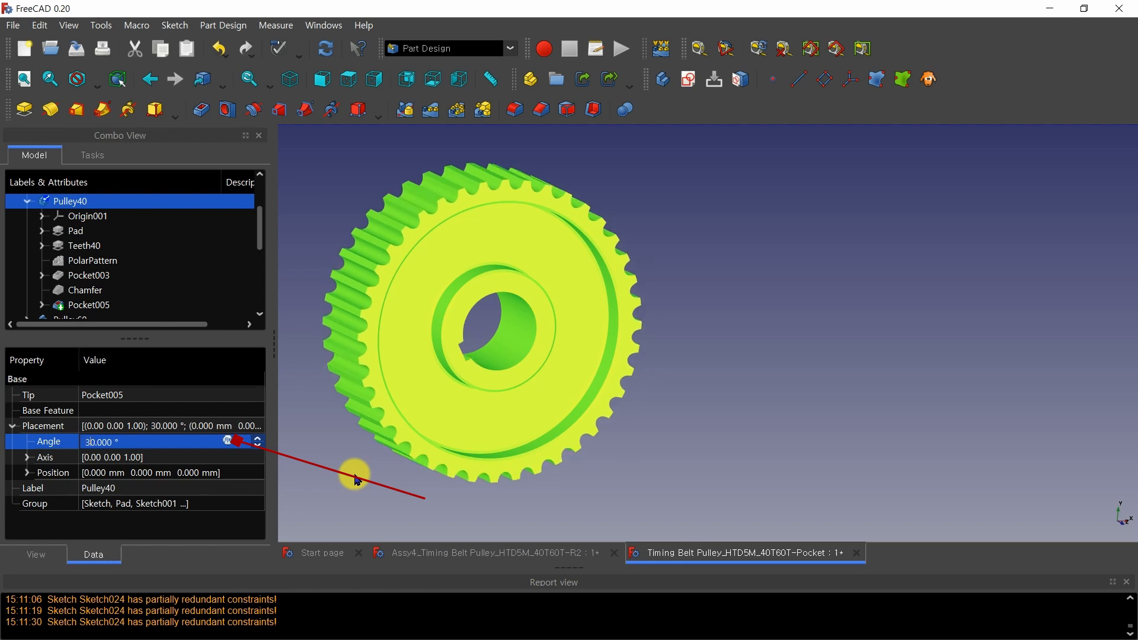
{"action": "left_click", "coordinate": [103, 275]}
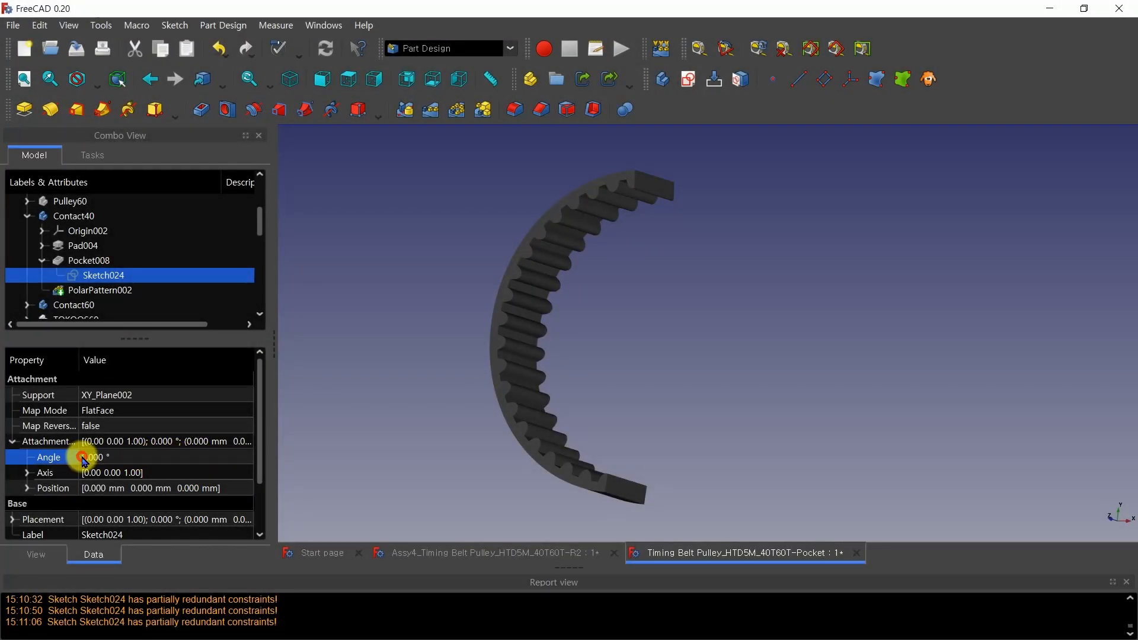
{"action": "left_click", "coordinate": [95, 458]}
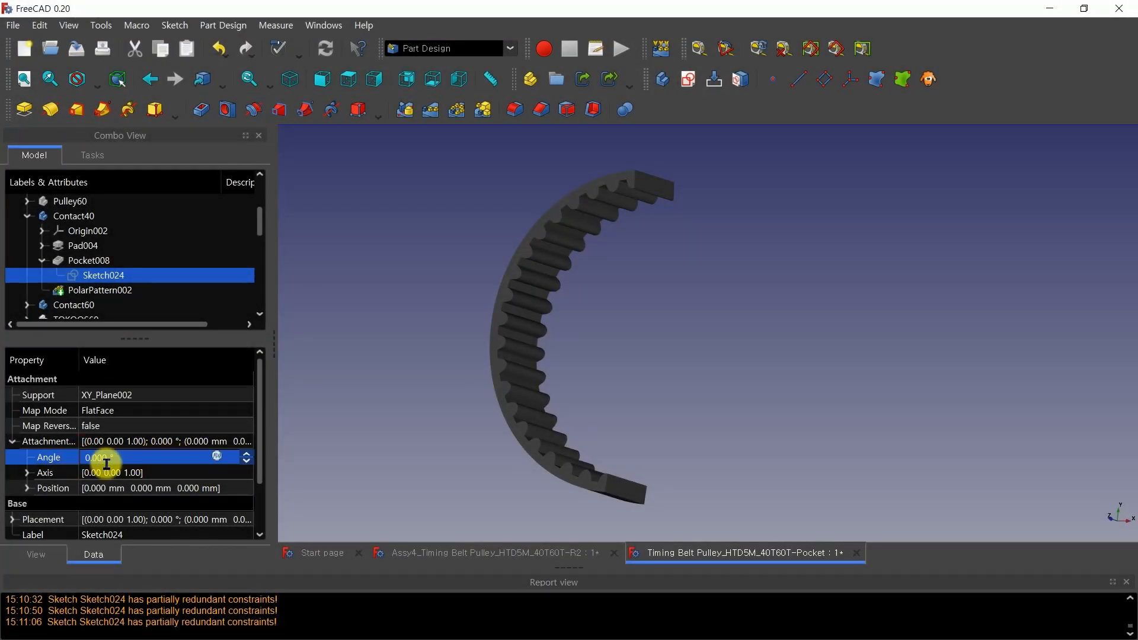
{"action": "type", "text": "40.000"}
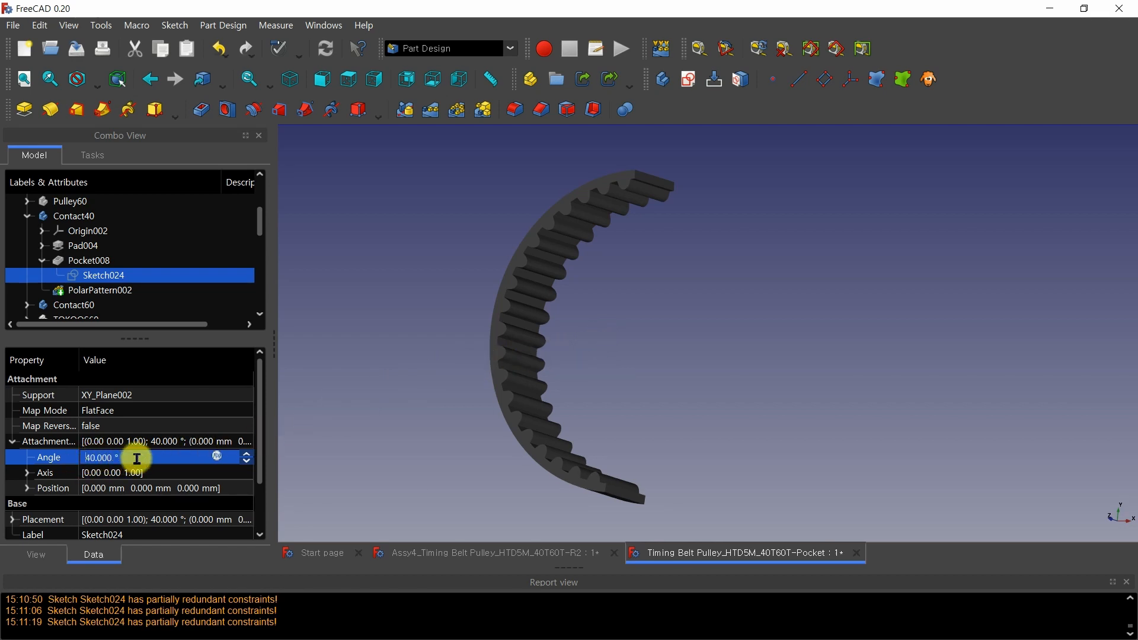
{"action": "type", "text": "0.000"}
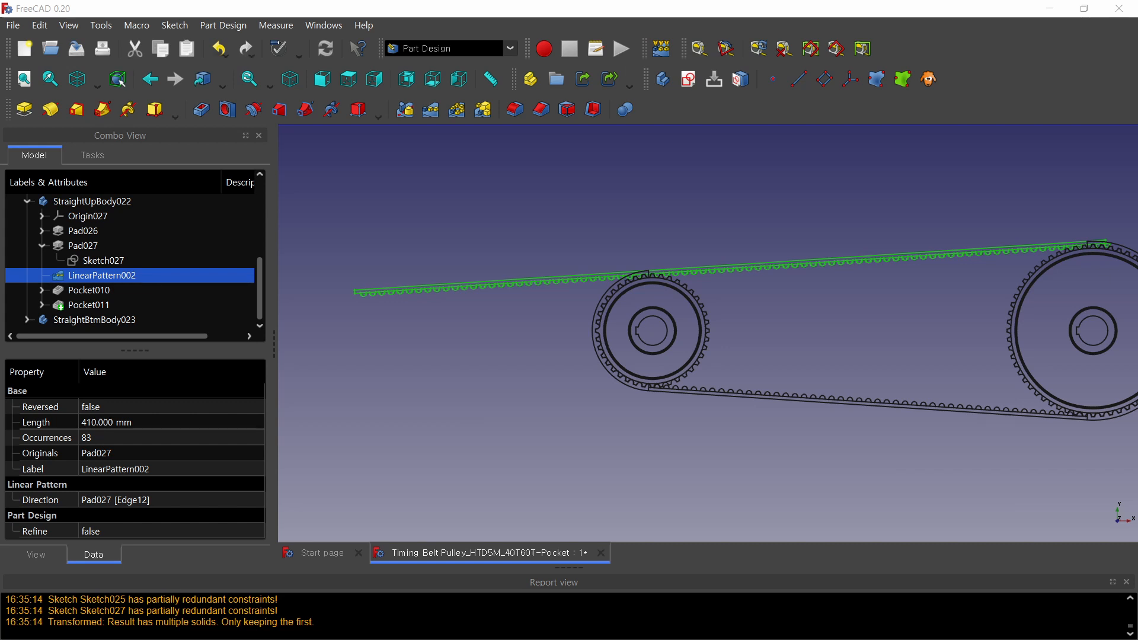
{"action": "left_click", "coordinate": [87, 304]}
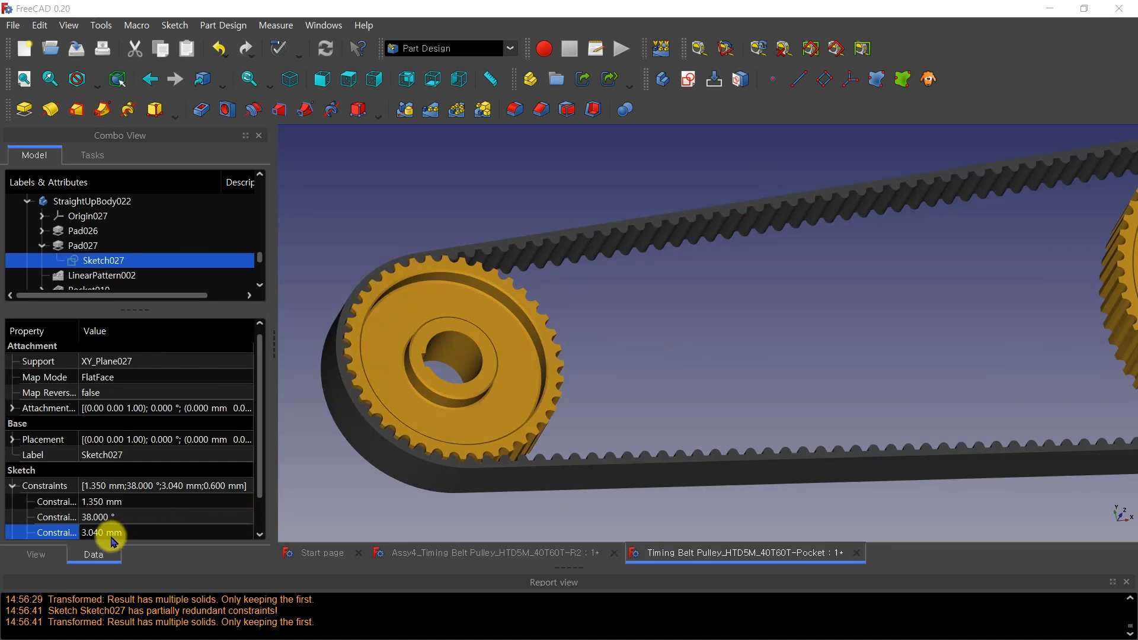
{"action": "double_click", "coordinate": [94, 534]}
{"action": "type", "text": "6.040"}
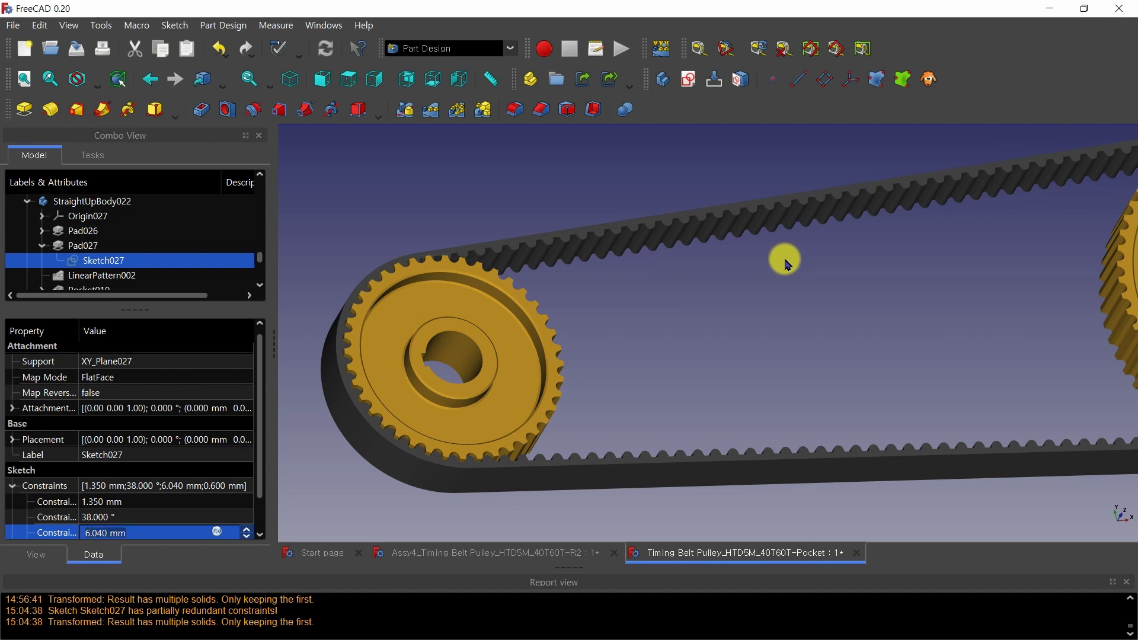
{"action": "mouse_move", "coordinate": [765, 270]}
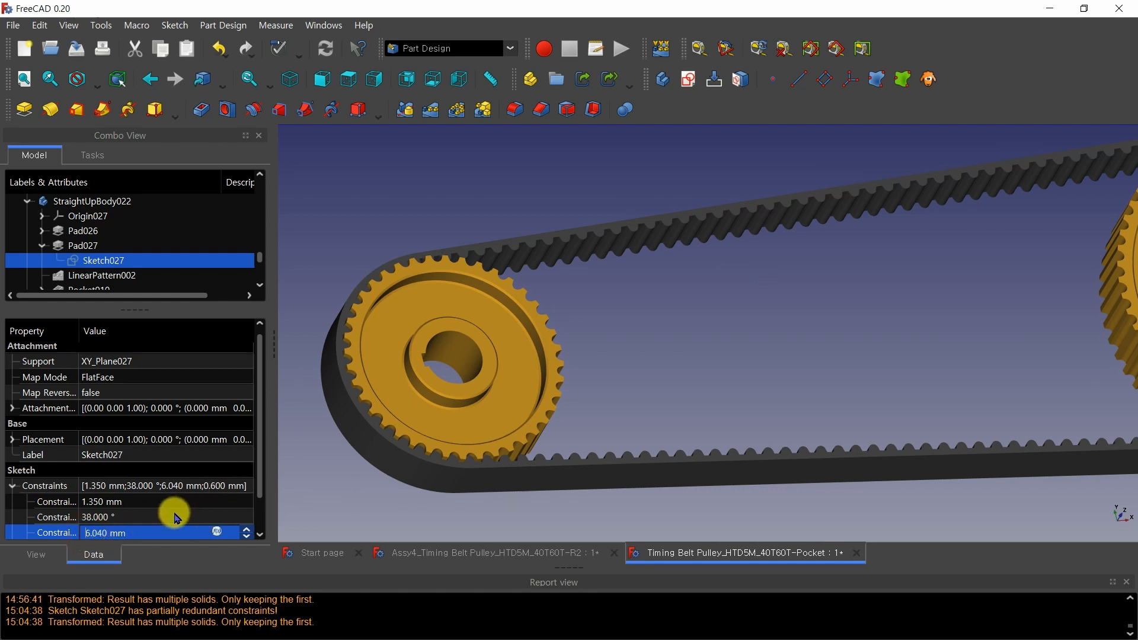
{"action": "type", "text": "3.040"}
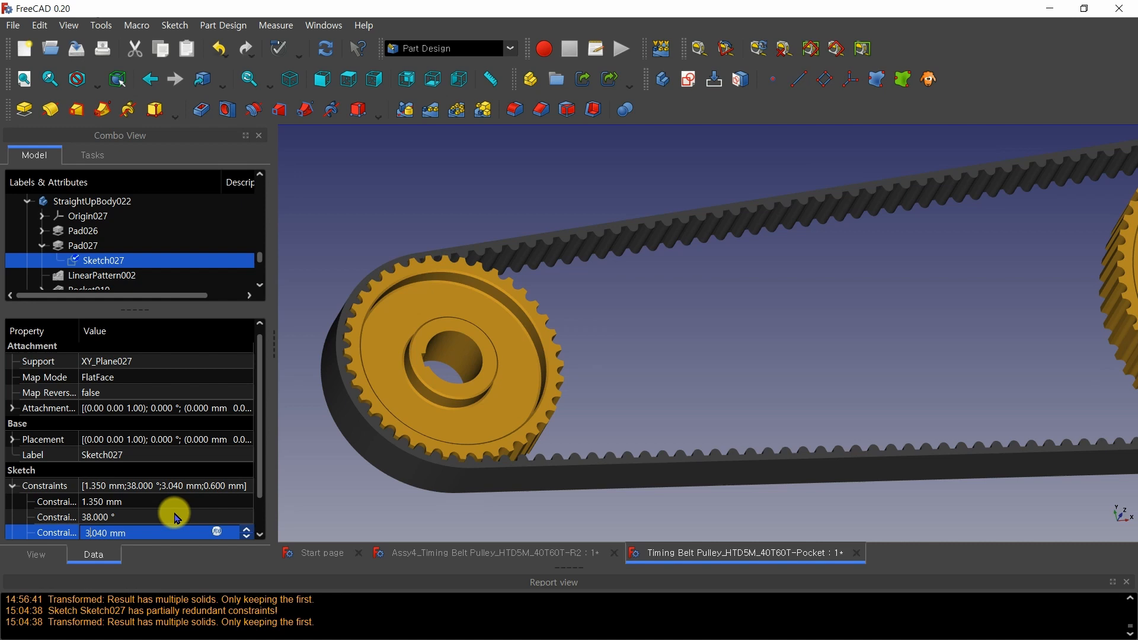
{"action": "mouse_move", "coordinate": [326, 47]}
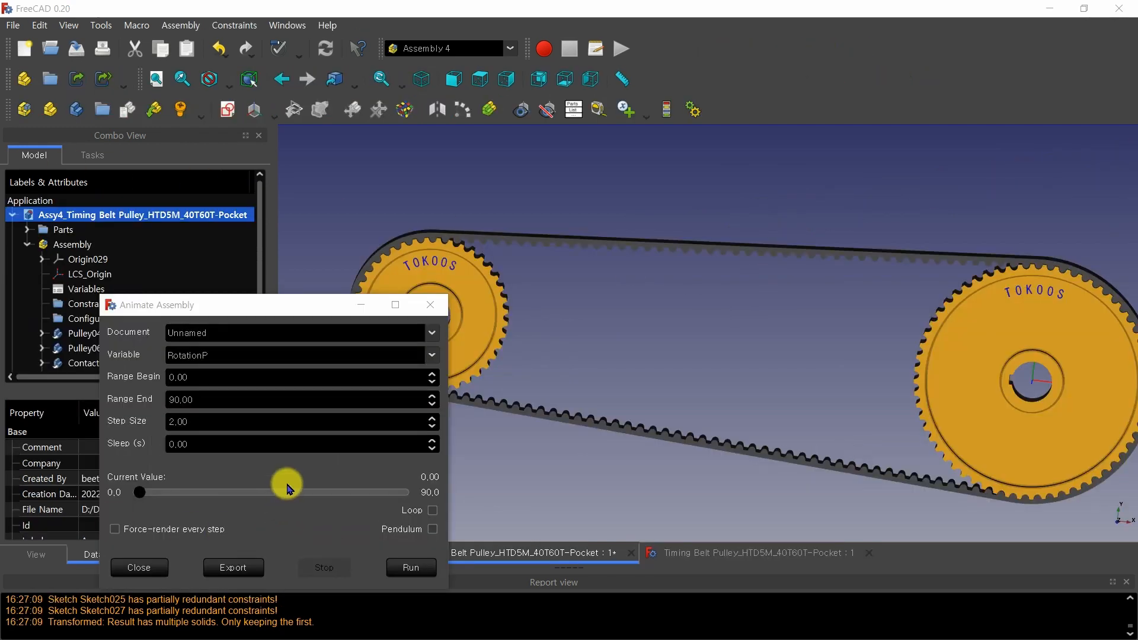
Step: Run the RotationP animation (0 to 90, step 2) repeatedly; it stalls at 2 of 90
{"action": "left_click", "coordinate": [410, 567]}
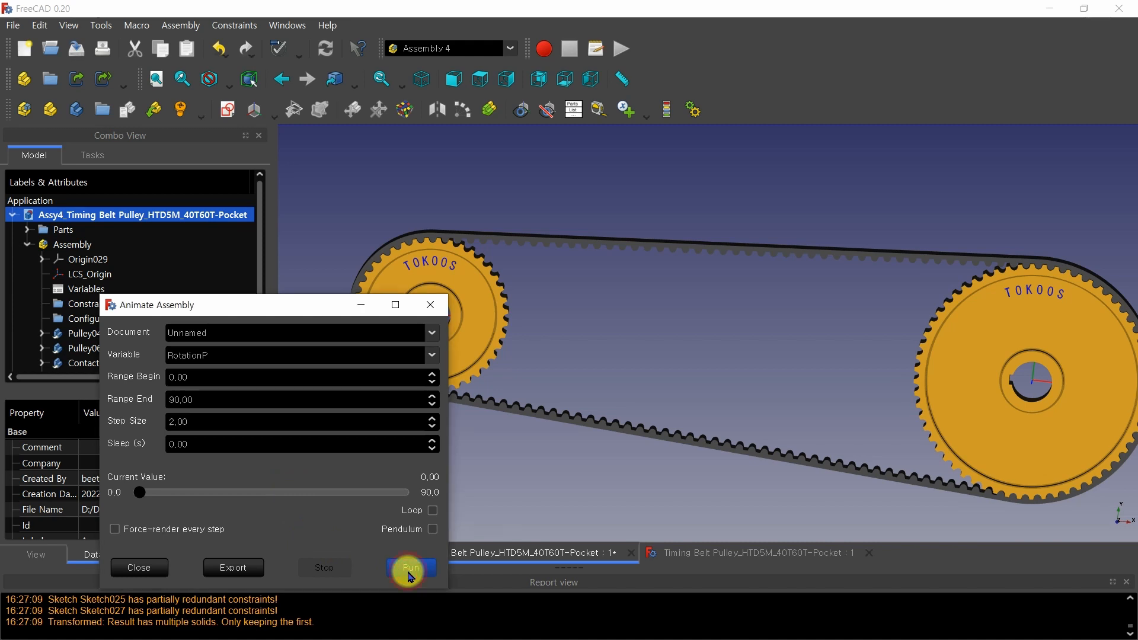
{"action": "mouse_move", "coordinate": [294, 522]}
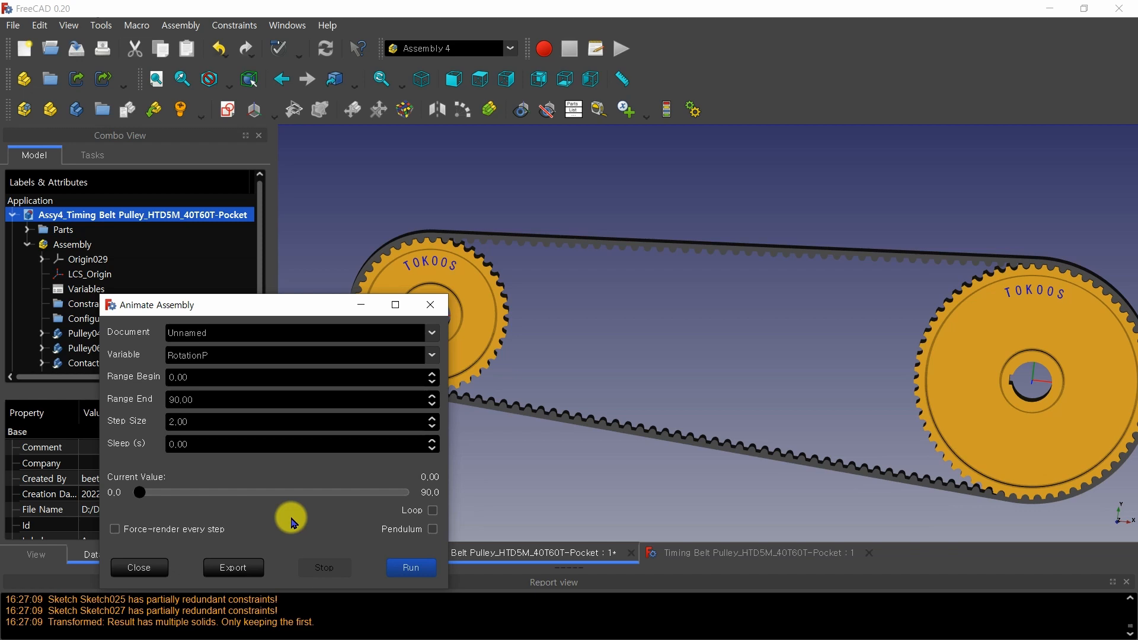
{"action": "left_click", "coordinate": [410, 568]}
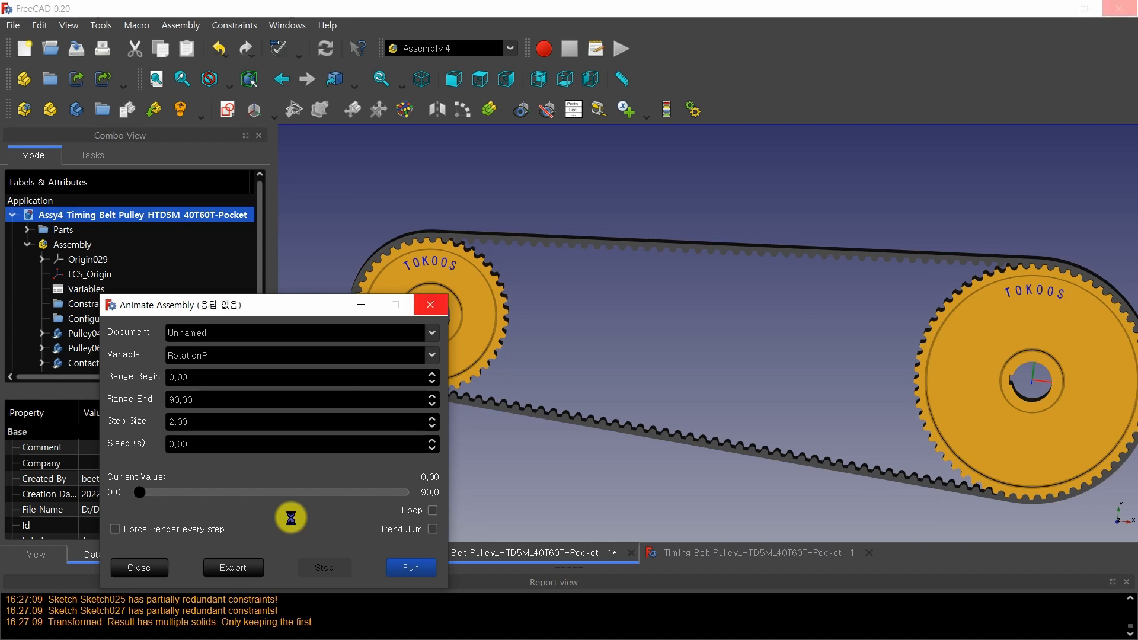
{"action": "left_click", "coordinate": [410, 567]}
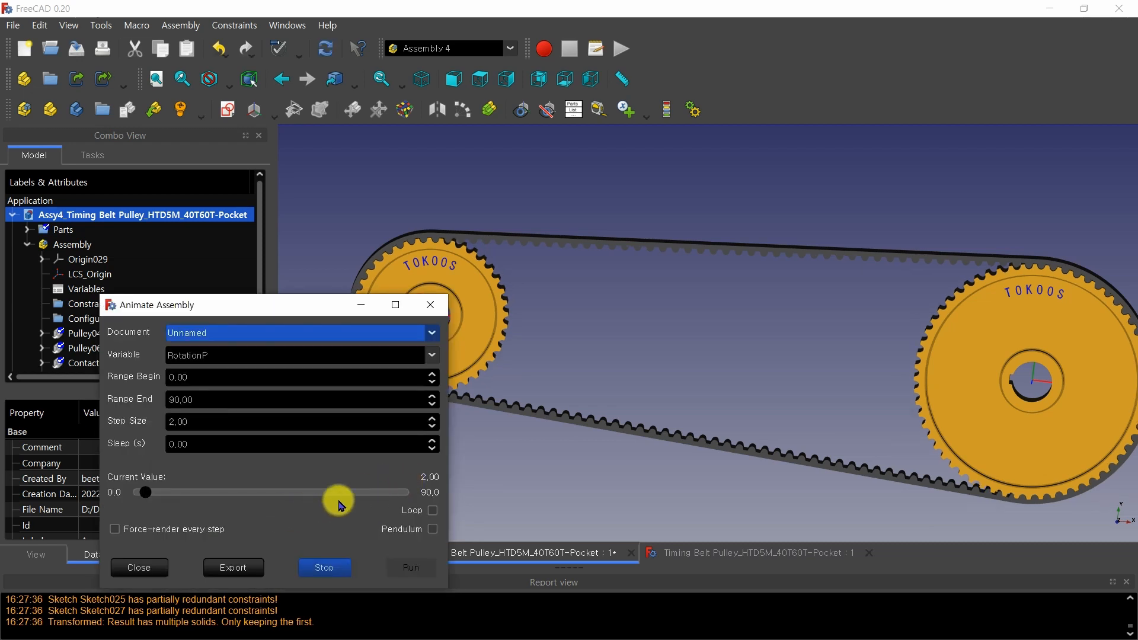
{"action": "mouse_move", "coordinate": [288, 516]}
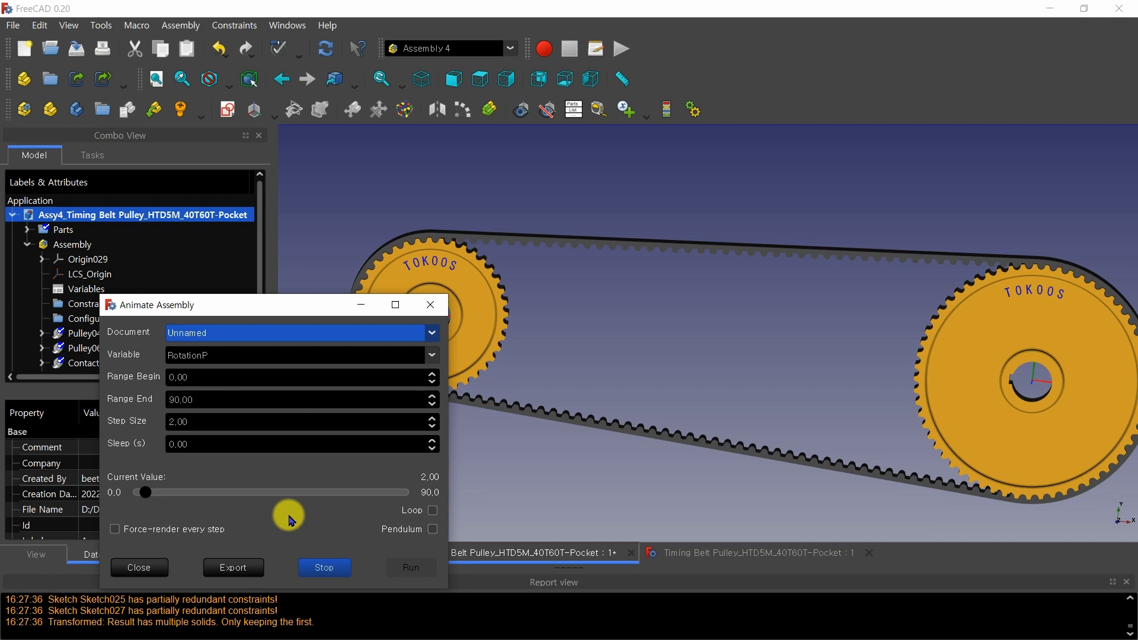
{"action": "left_click", "coordinate": [410, 567]}
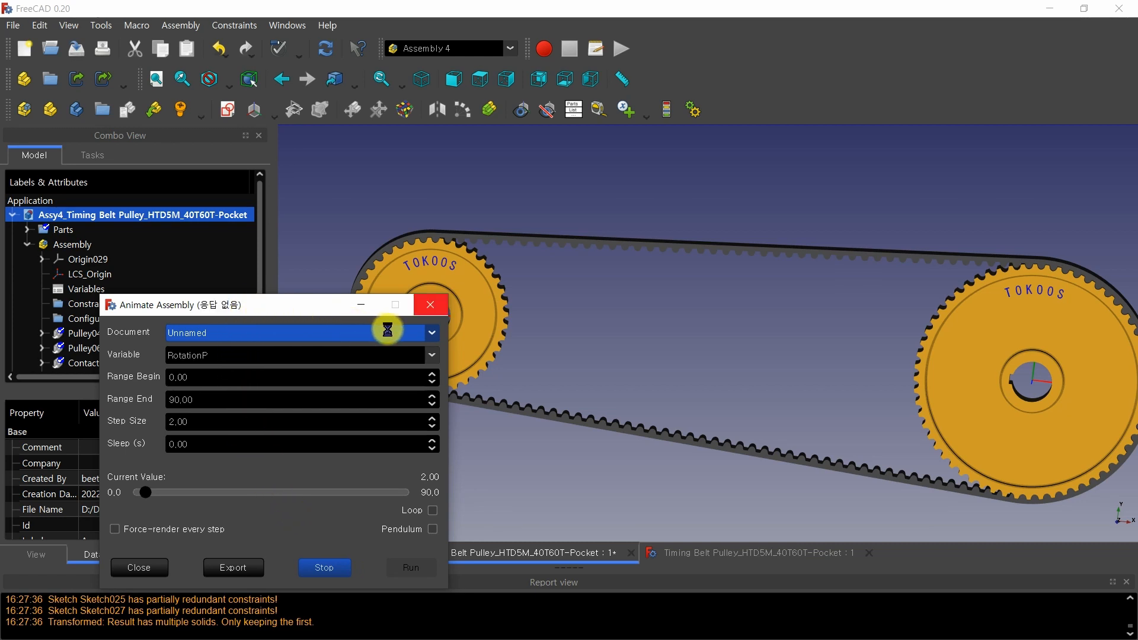
{"action": "mouse_move", "coordinate": [388, 478]}
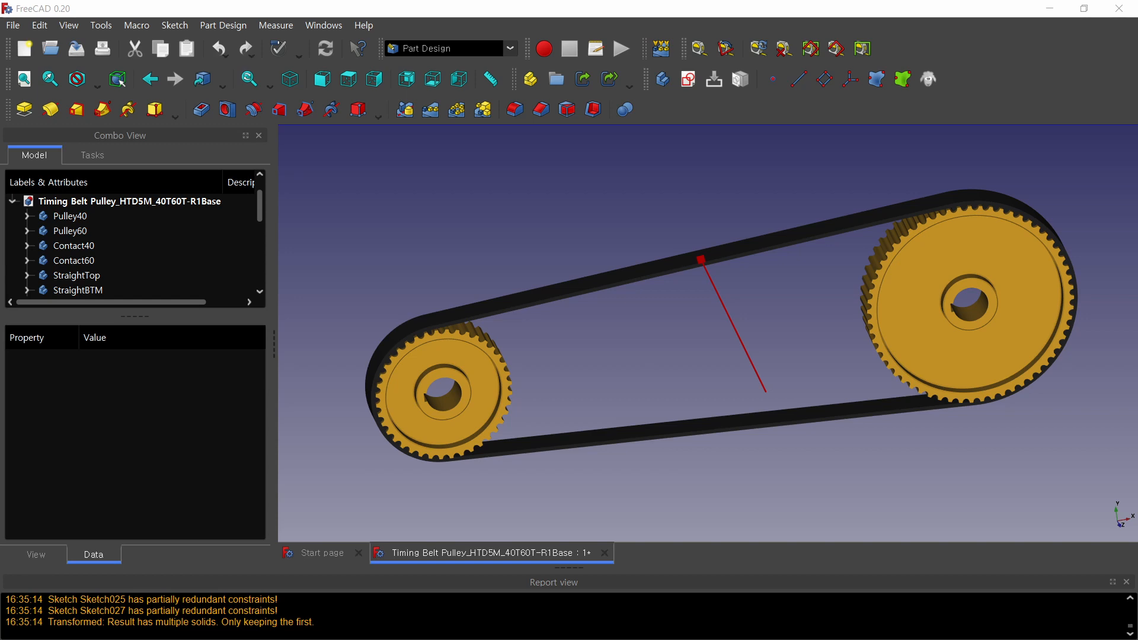
Step: Close the Animate Assembly dialog to return to the R1Base pulley document
{"action": "left_click", "coordinate": [726, 552]}
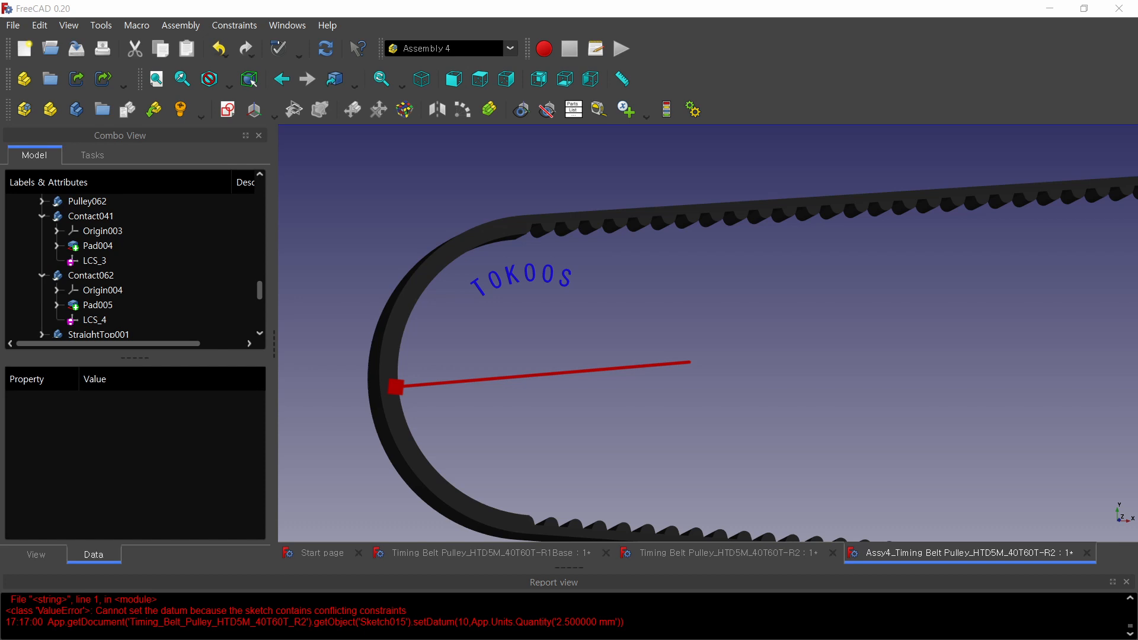
Step: Switch to the Assy4 R2 document and focus on the TOKOOS lettering on the pulleys
{"action": "left_click", "coordinate": [87, 200]}
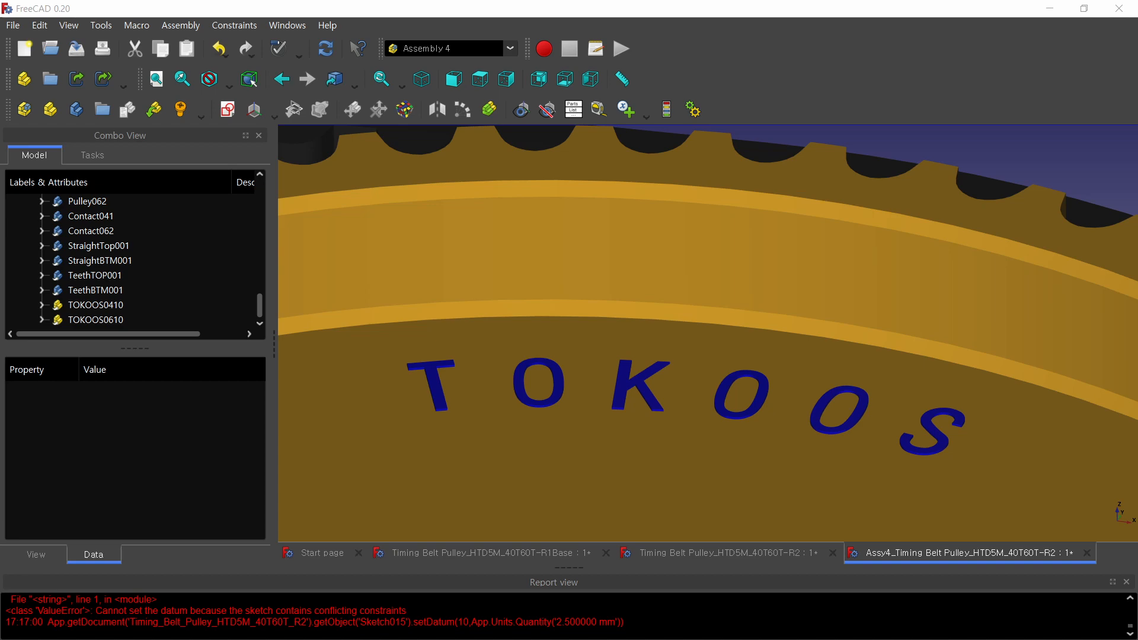
{"action": "left_click", "coordinate": [786, 555]}
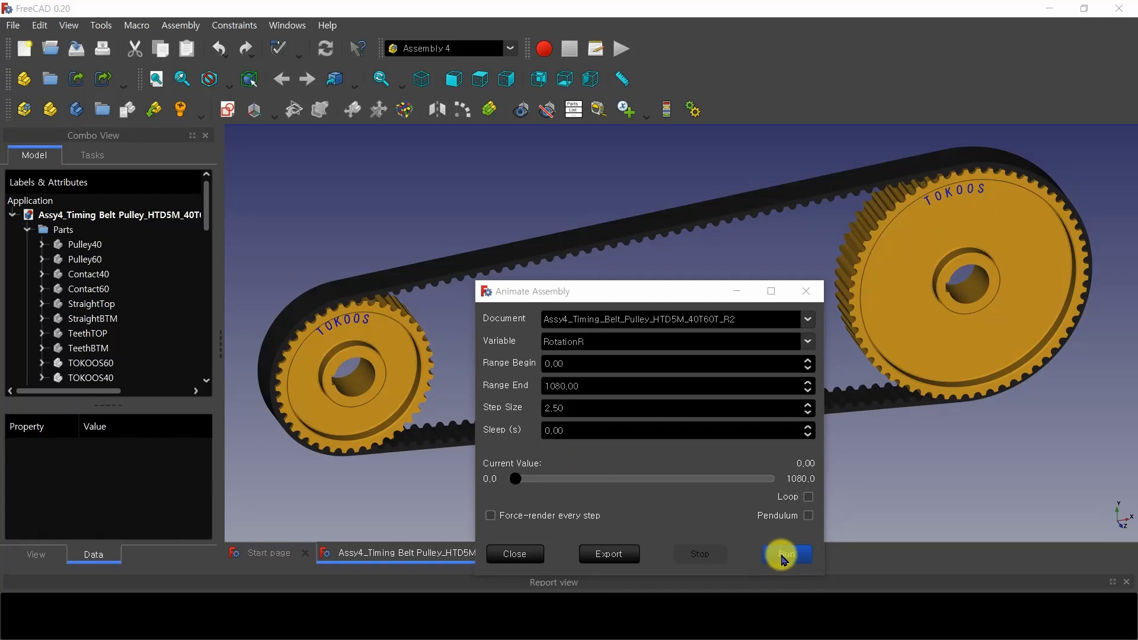
Step: Run the RotationR animation from 0 to 1080 in steps of 2.5, turning both pulleys
{"action": "left_click", "coordinate": [788, 554]}
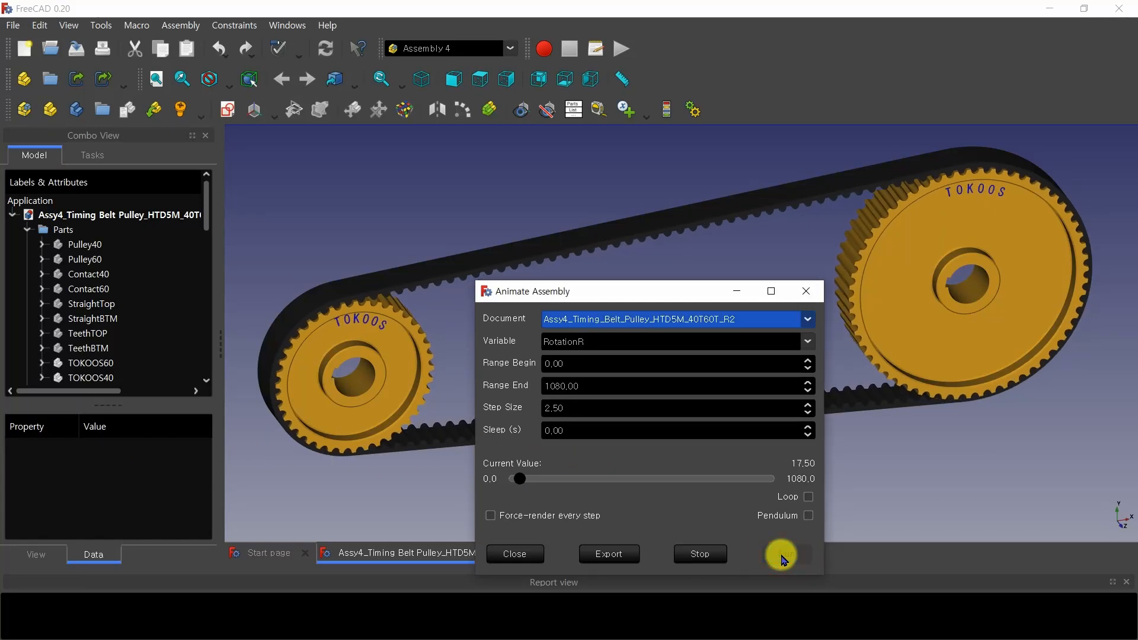